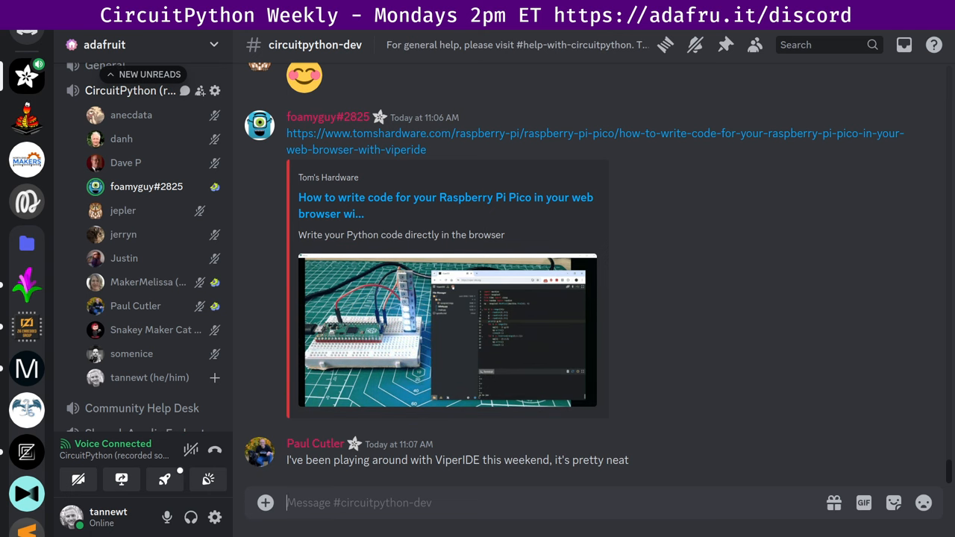
Scroll #circuitpython-dev to the GitHub notice reopening issue #8047 on SAM E54 Xplained Pro
{"action": "scroll", "scroll_direction": "down", "scroll_amount": 3}
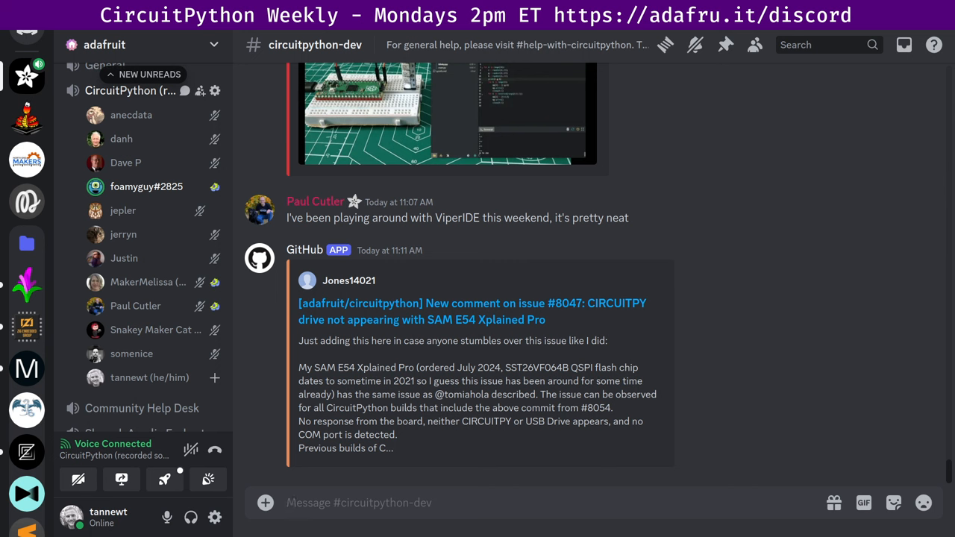
{"action": "left_click", "coordinate": [358, 502]}
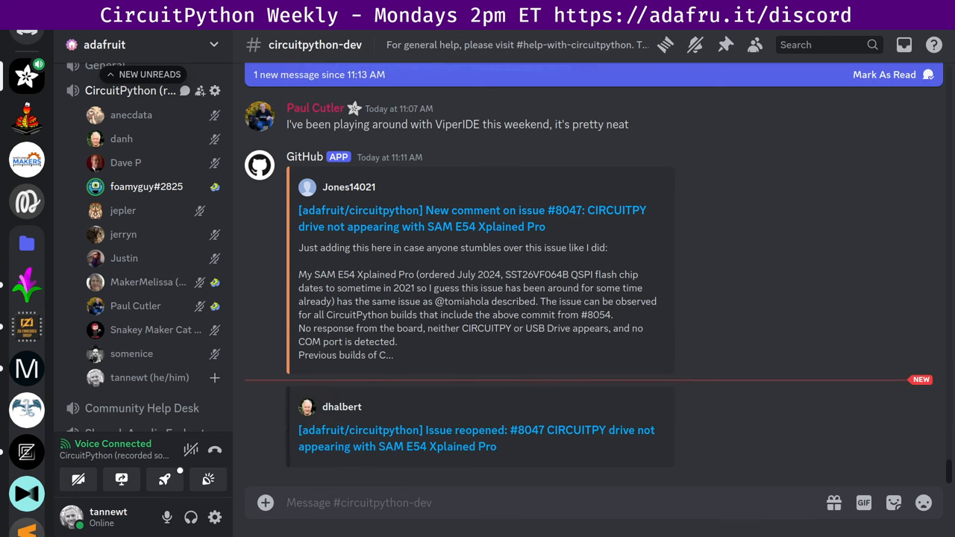
Scroll to the newest GitHub comment explaining issue #8047 was reopened because the problem persists
{"action": "scroll", "scroll_direction": "down", "scroll_amount": 3}
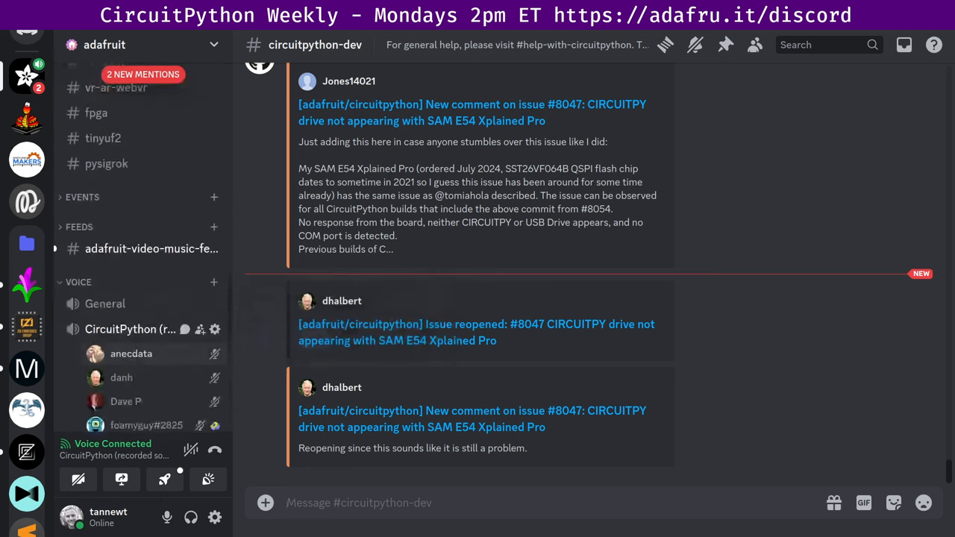
{"action": "scroll", "scroll_direction": "down", "scroll_amount": 3}
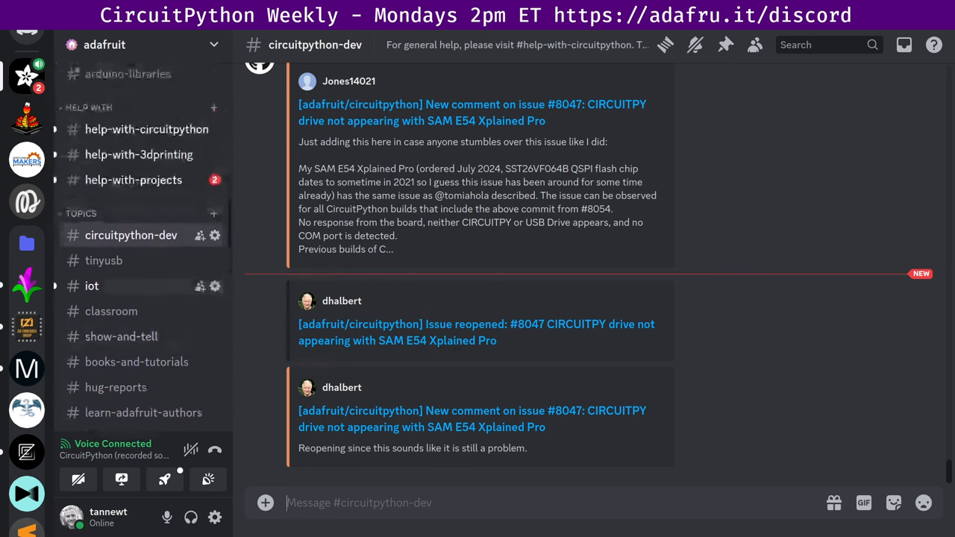